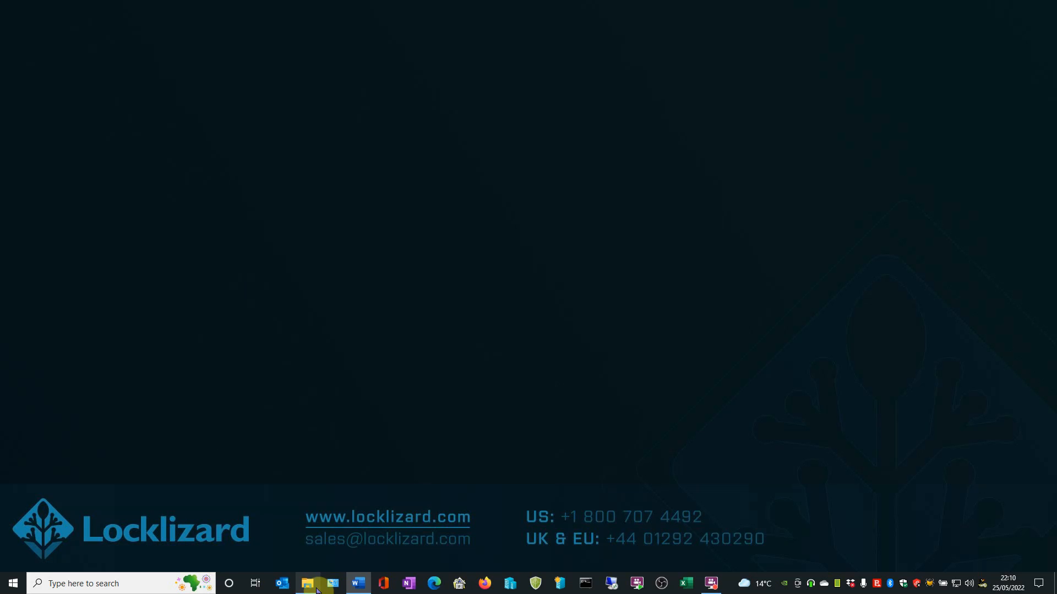
- Start Make secure PDF on Access-Overview.pdf from the _1Demo Files folder
left_click(312, 582)
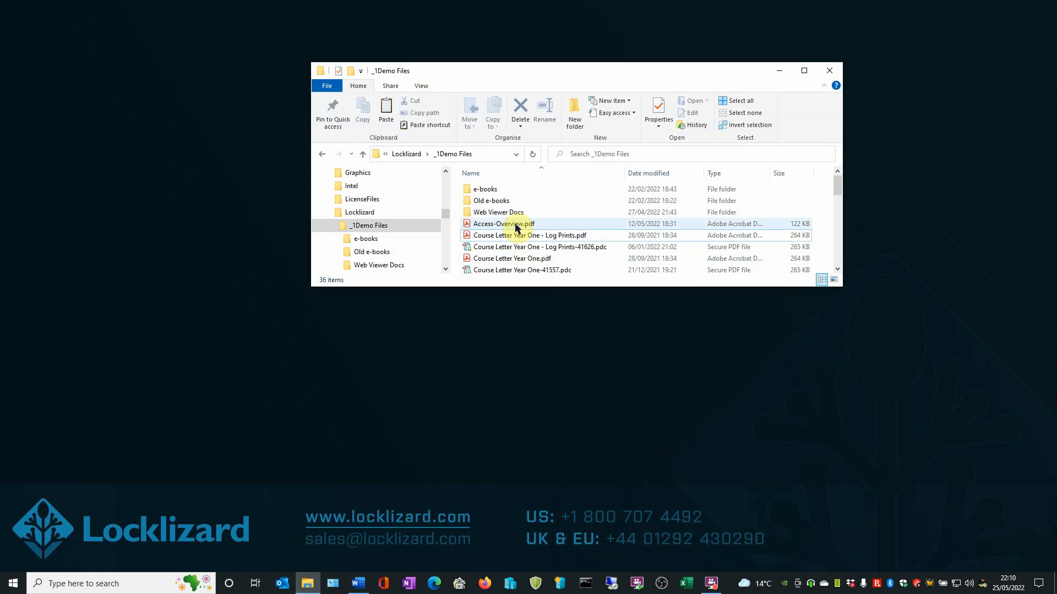
right_click(502, 224)
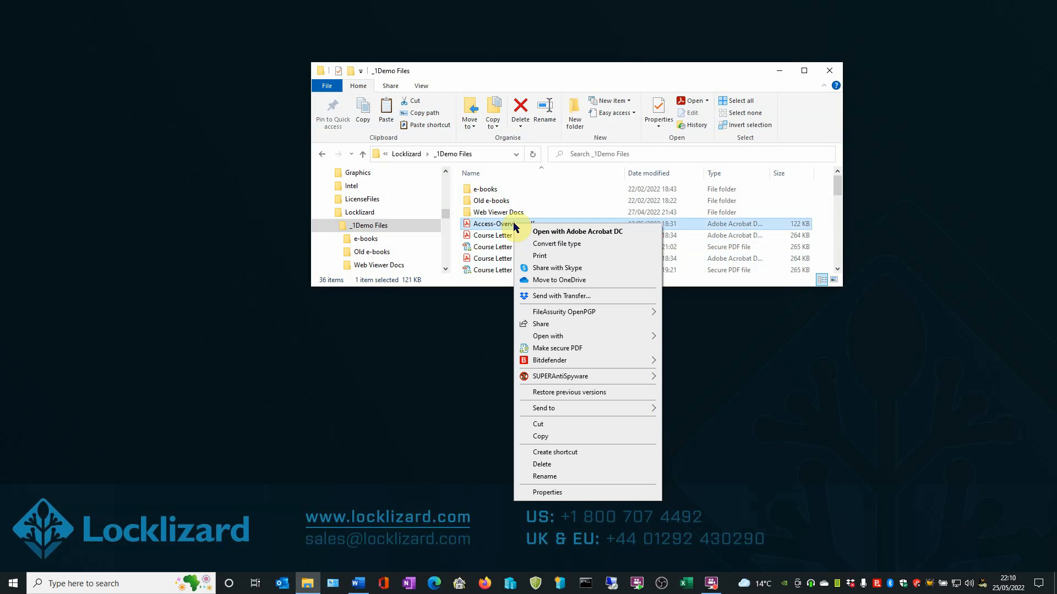
mouse_move(556, 351)
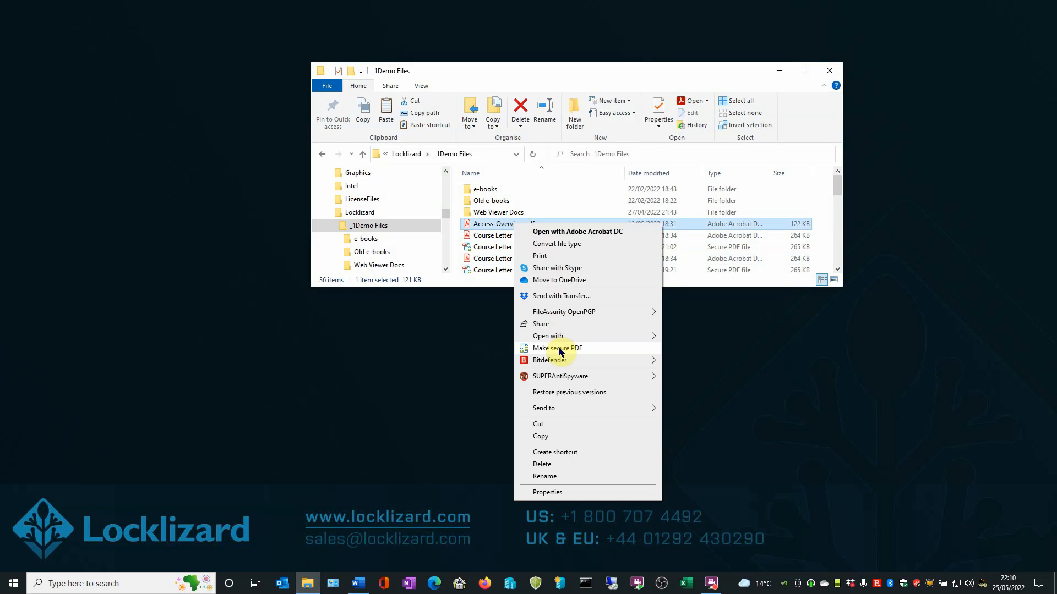
left_click(556, 348)
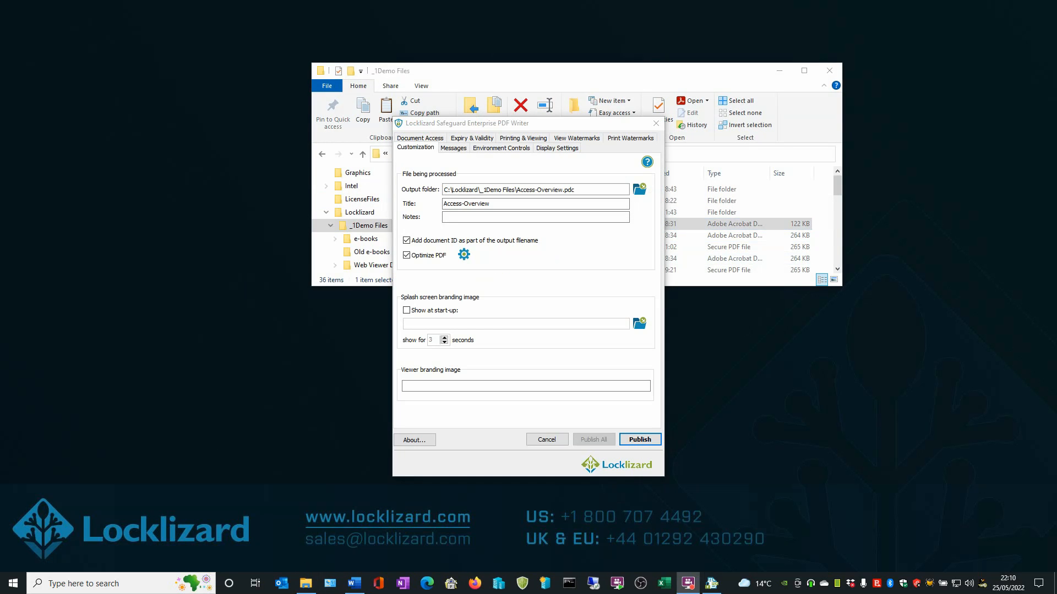
- Review Document Access and Printing & Viewing restrictions, leaving Allow Printing unchecked
left_click(420, 138)
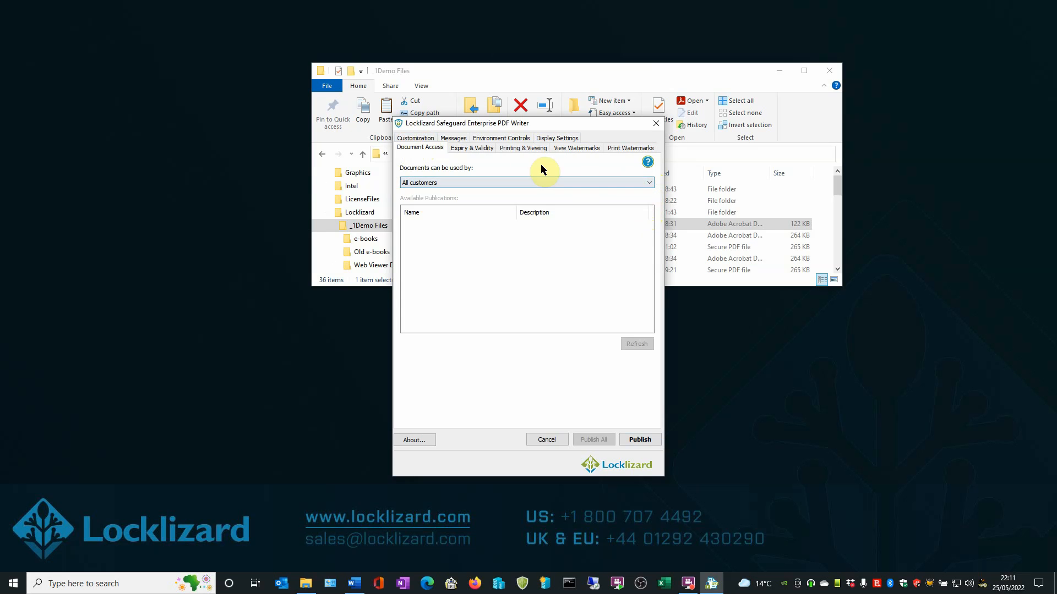
left_click(522, 147)
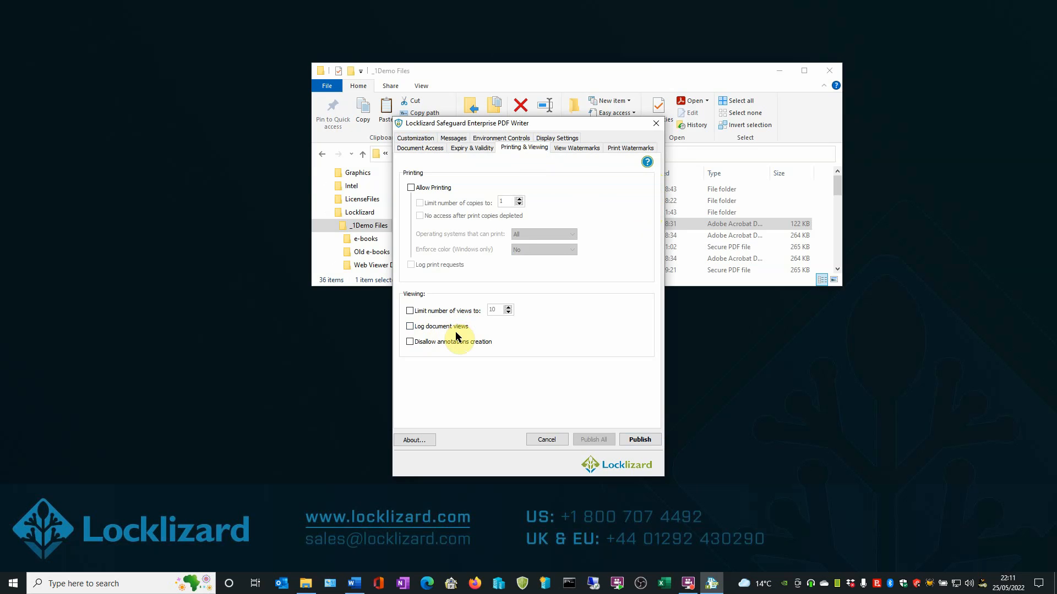
mouse_move(576, 148)
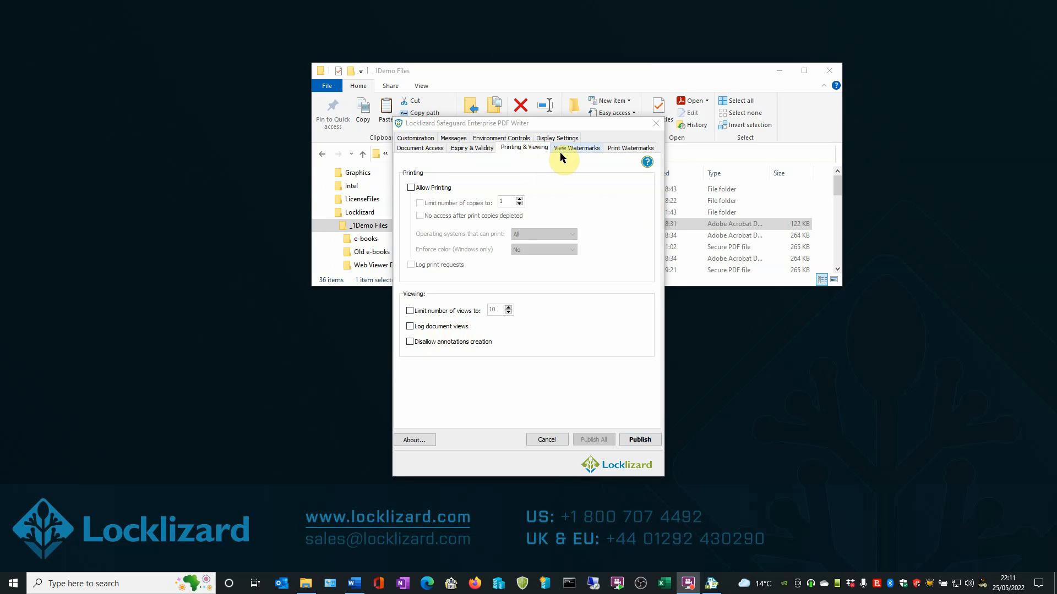
- Review View Watermarks with none added and Environment Controls with screen capture disallowed
left_click(576, 148)
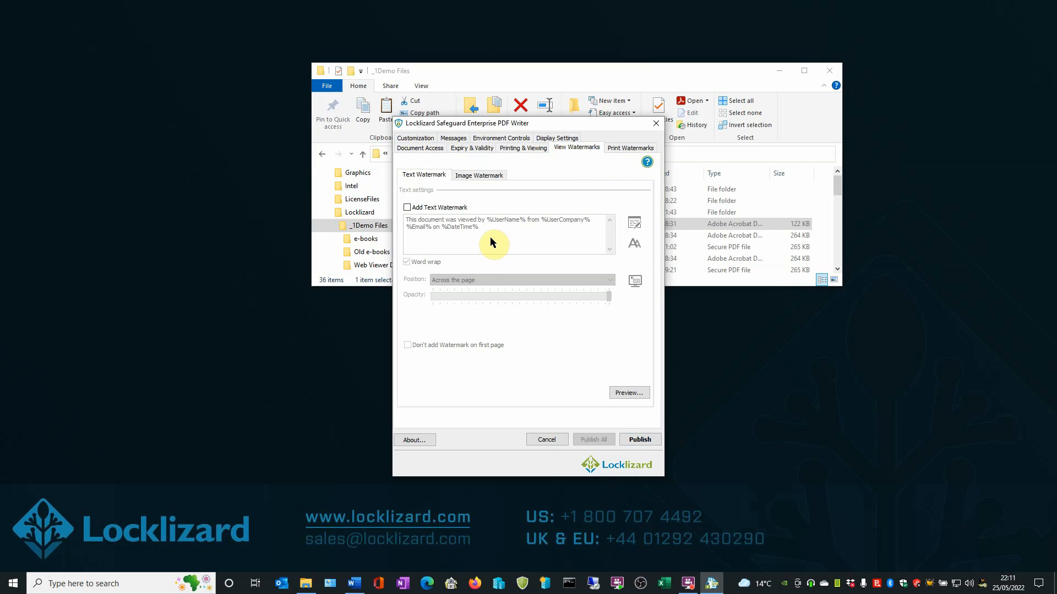
mouse_move(485, 240)
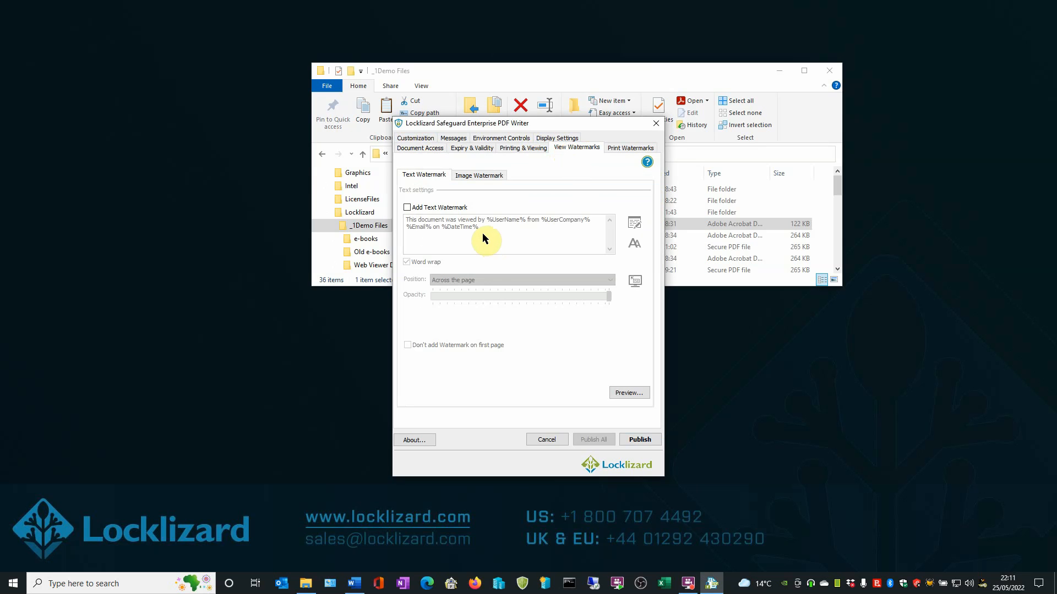
mouse_move(481, 236)
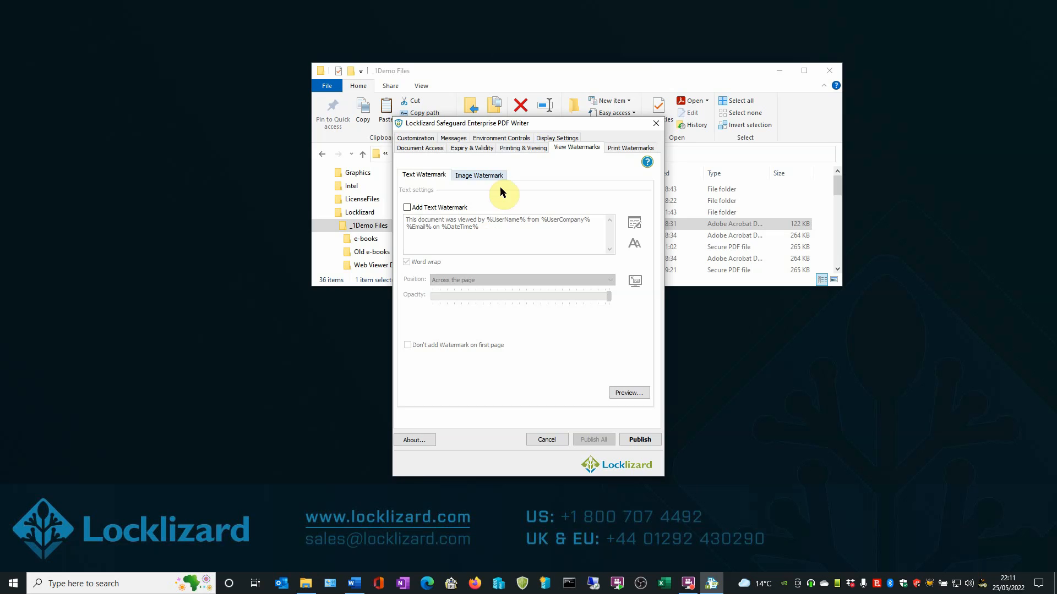
left_click(499, 147)
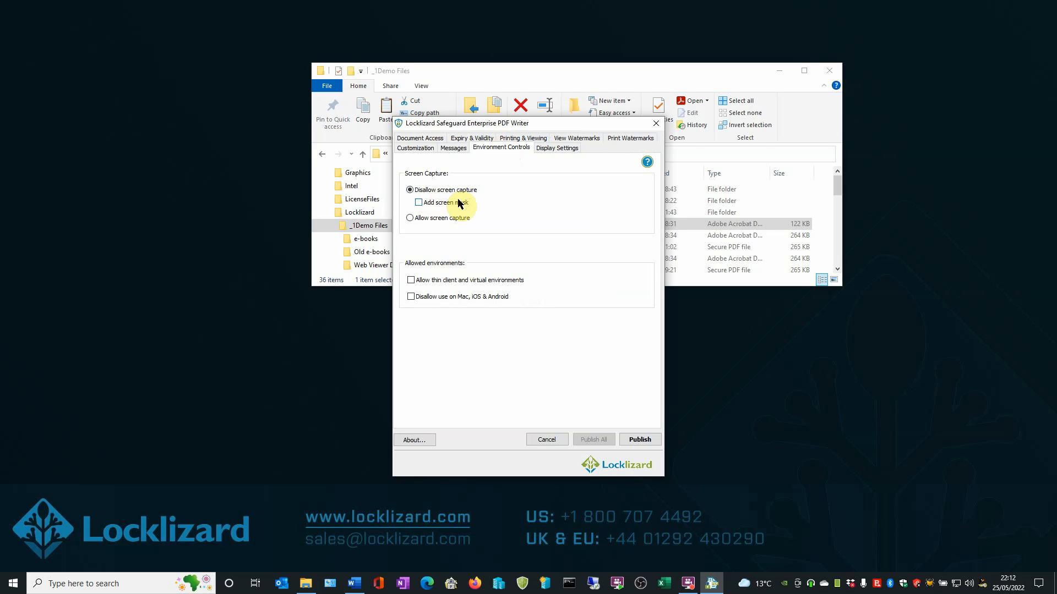
mouse_move(505, 264)
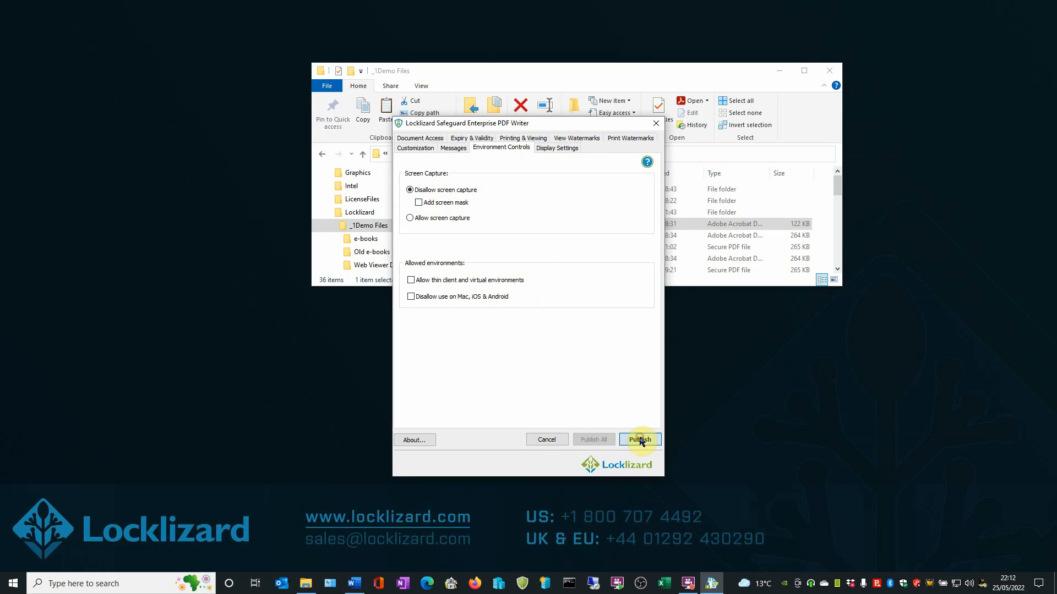
- Publish Access-Overview with these settings and dismiss the successful Protection status report
left_click(638, 439)
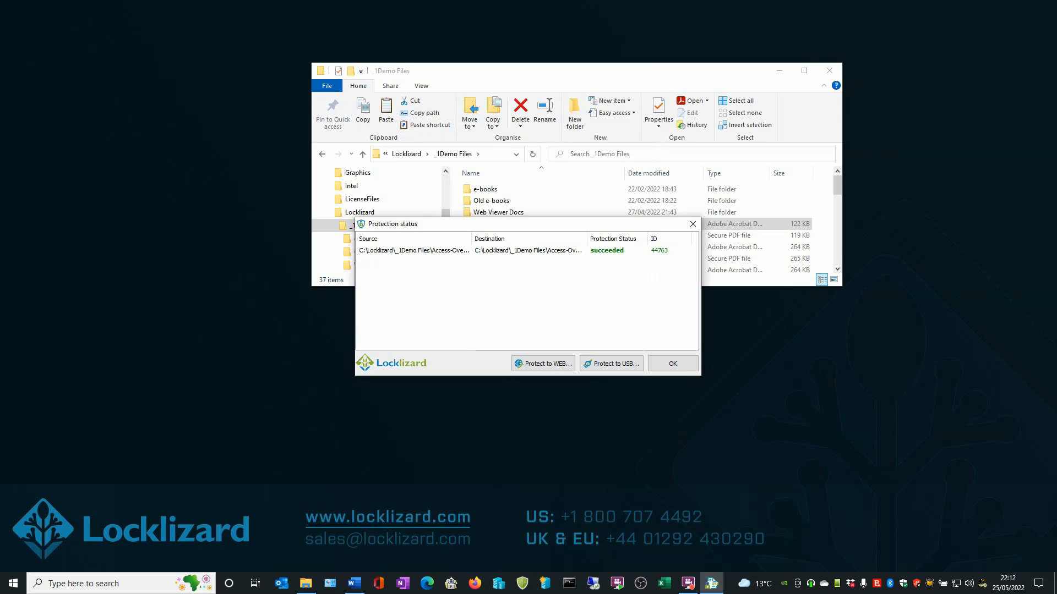
left_click(671, 364)
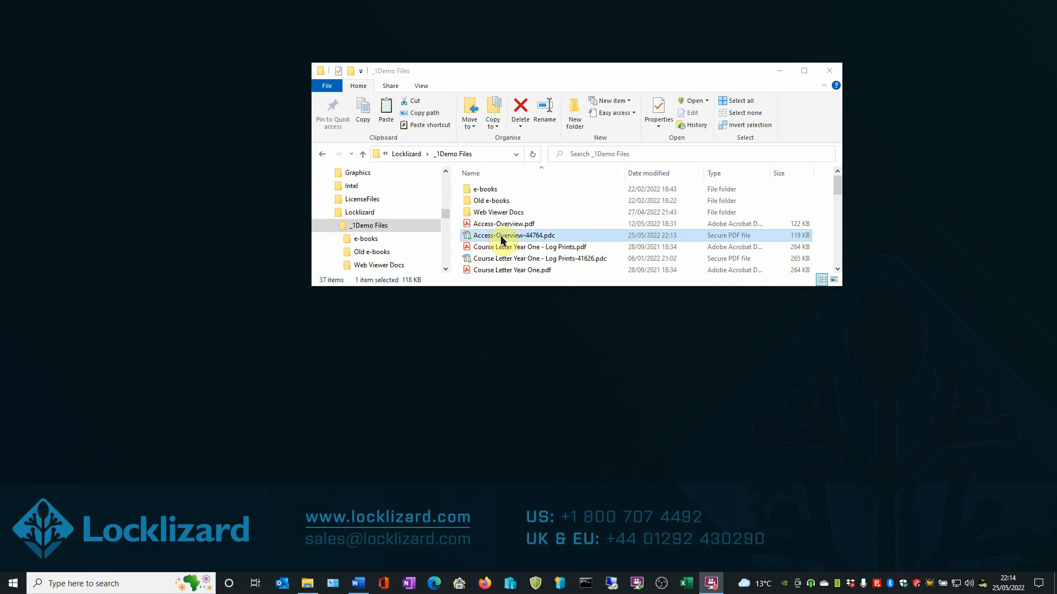
- View Access-Overview-44764.pdc in the Secure Viewer and scroll to page two
double_click(513, 235)
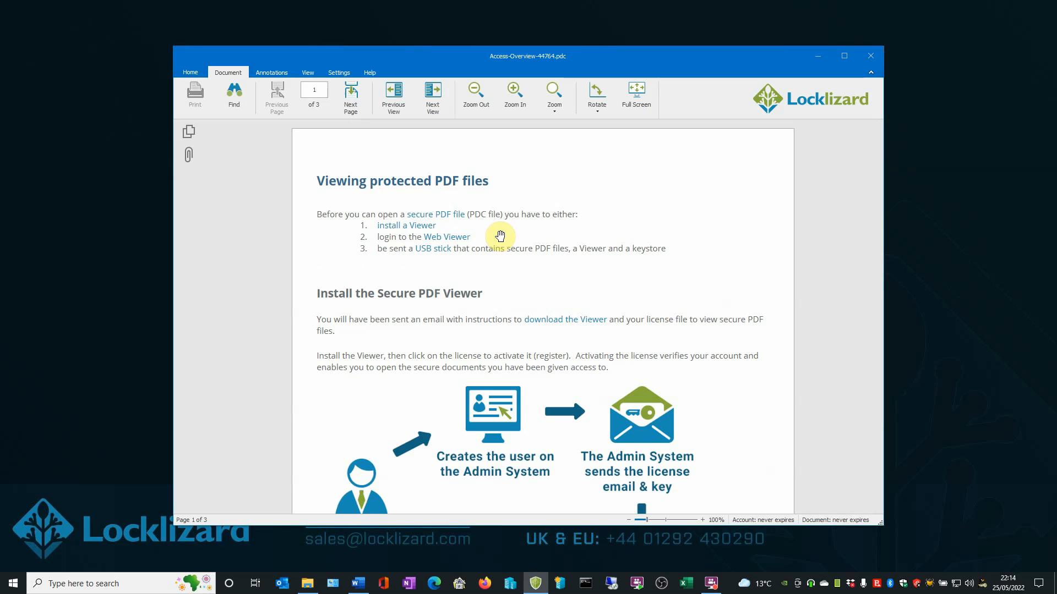
scroll("down", 3)
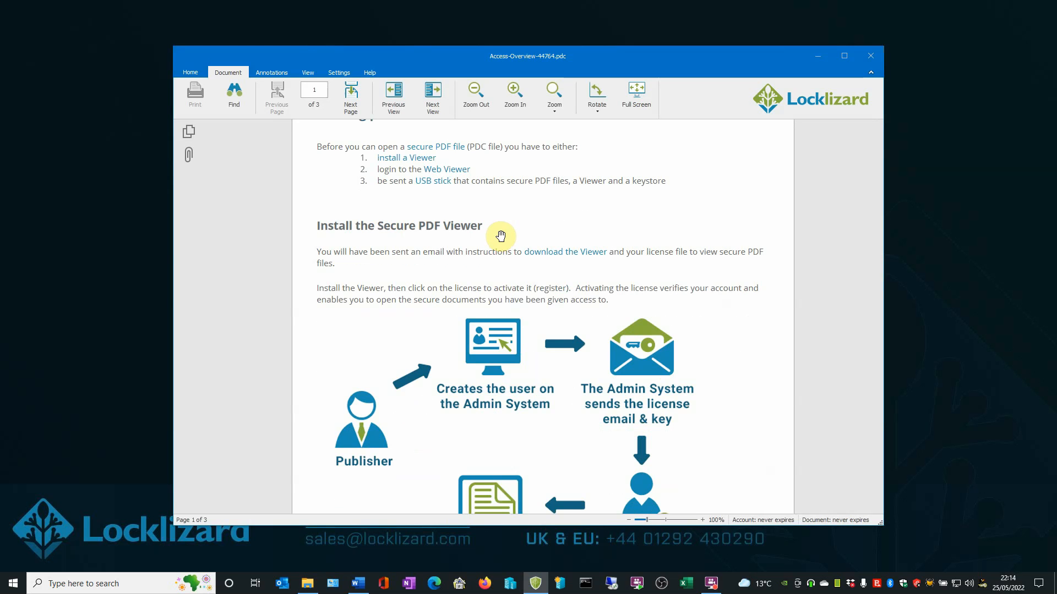
scroll("down", 3)
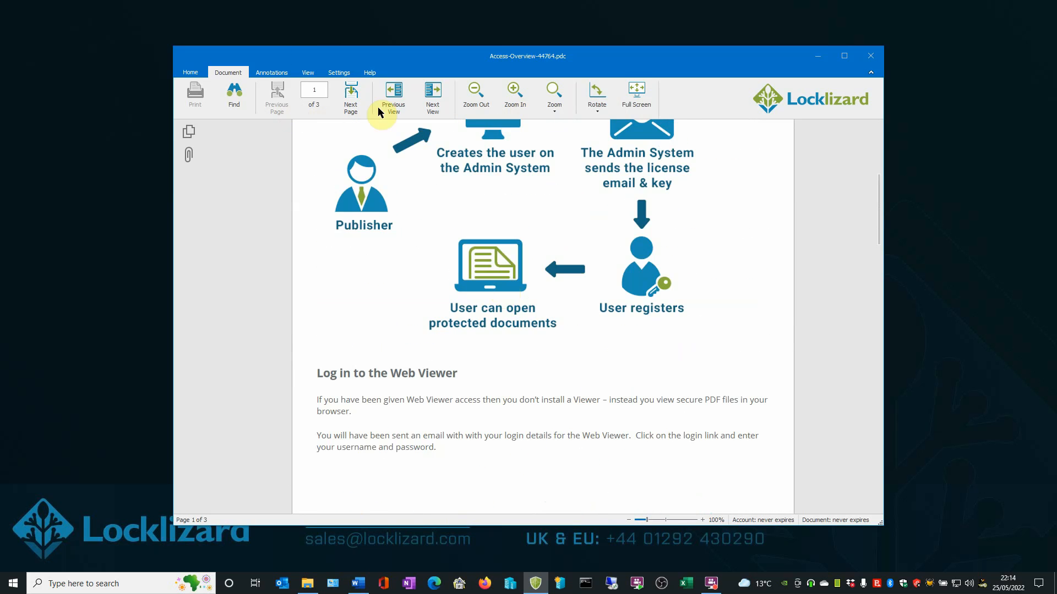
mouse_move(196, 102)
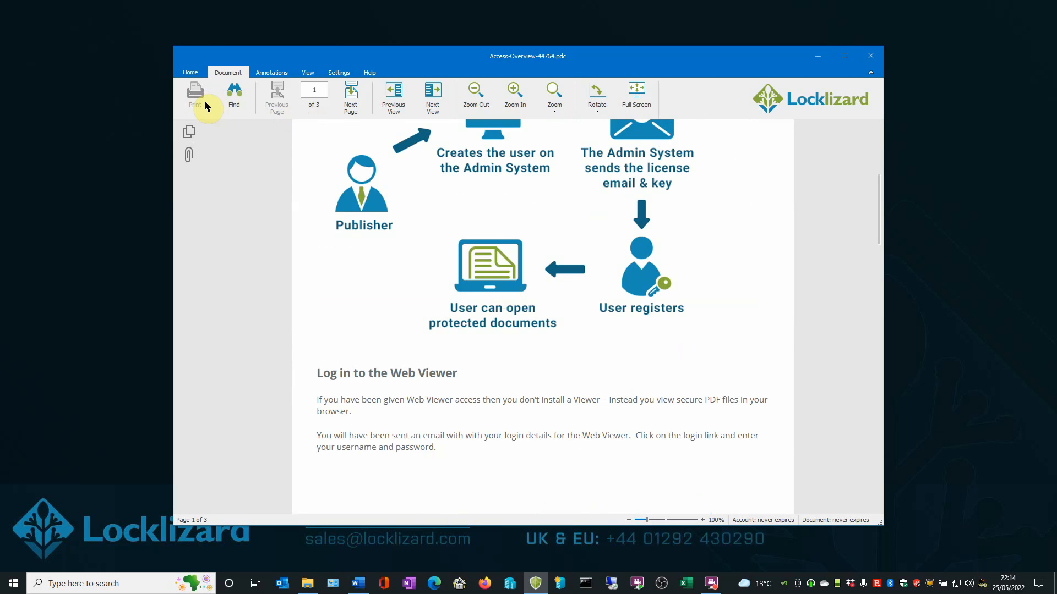
mouse_move(496, 267)
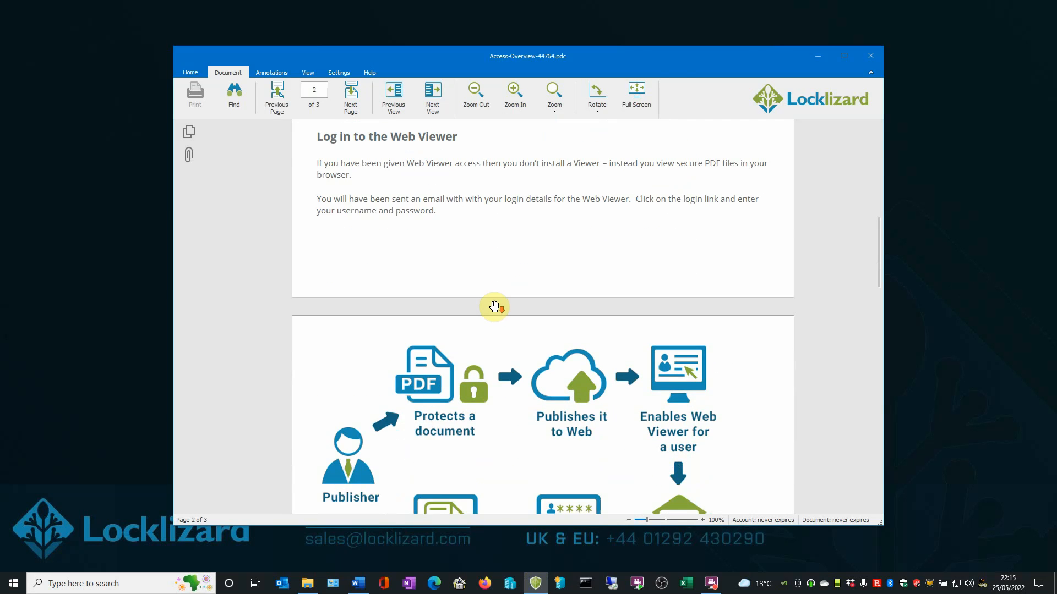
left_click(276, 97)
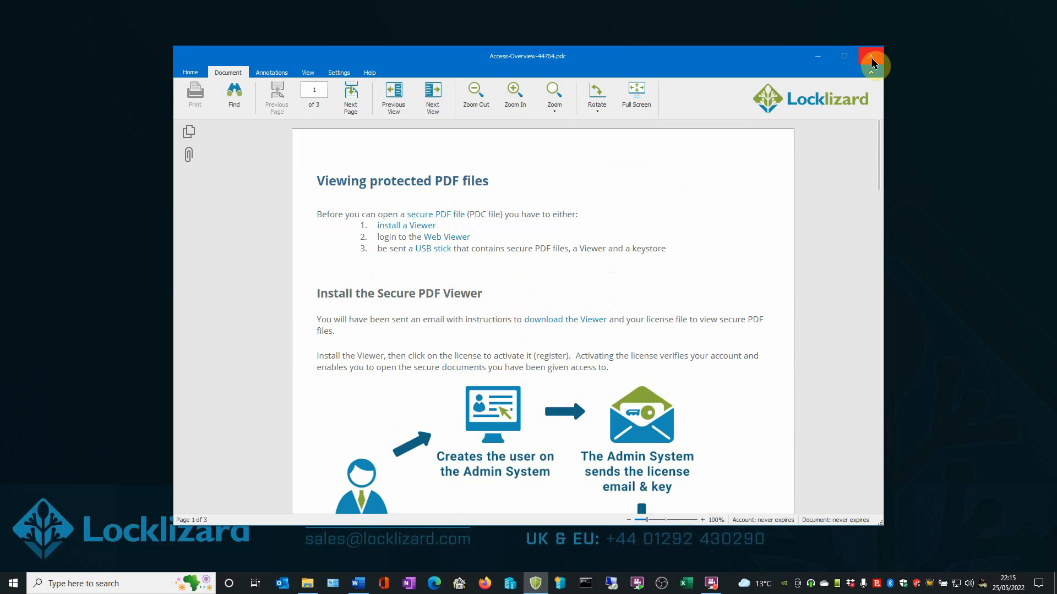
- Close the secure document and minimize the _1Demo Files folder window
left_click(871, 56)
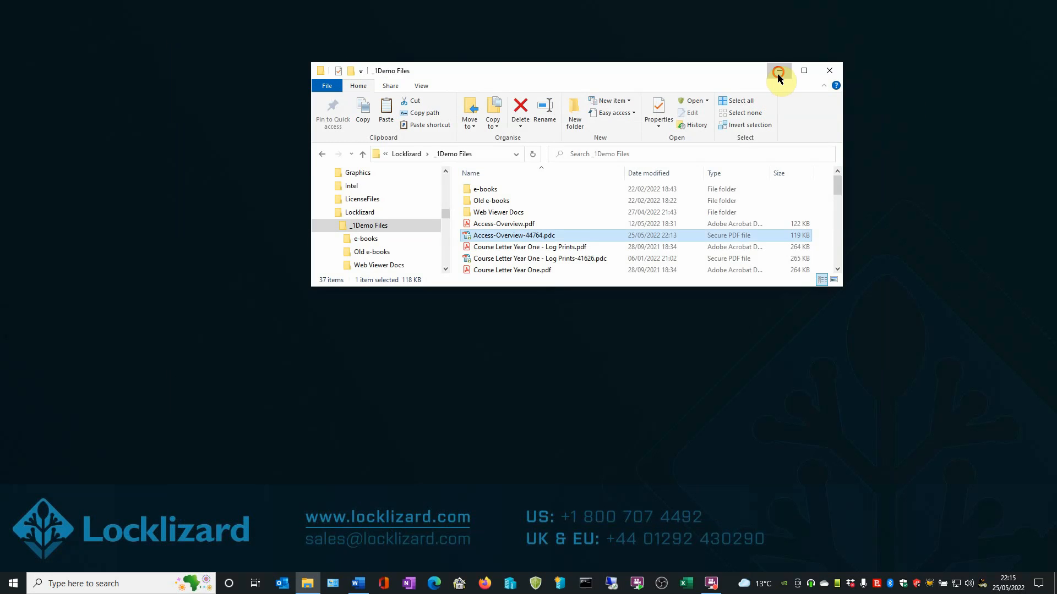
left_click(804, 70)
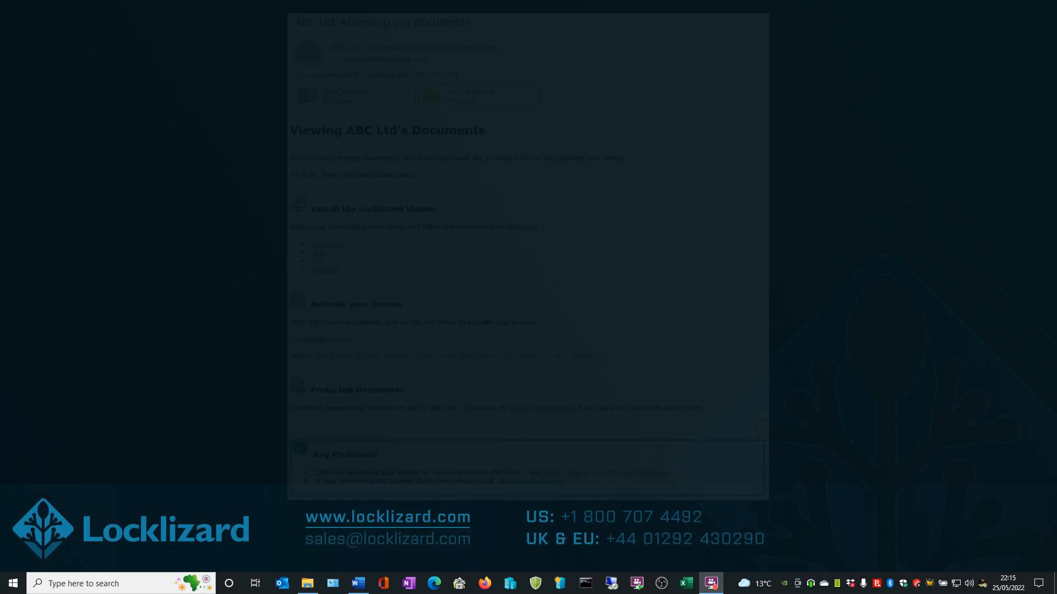